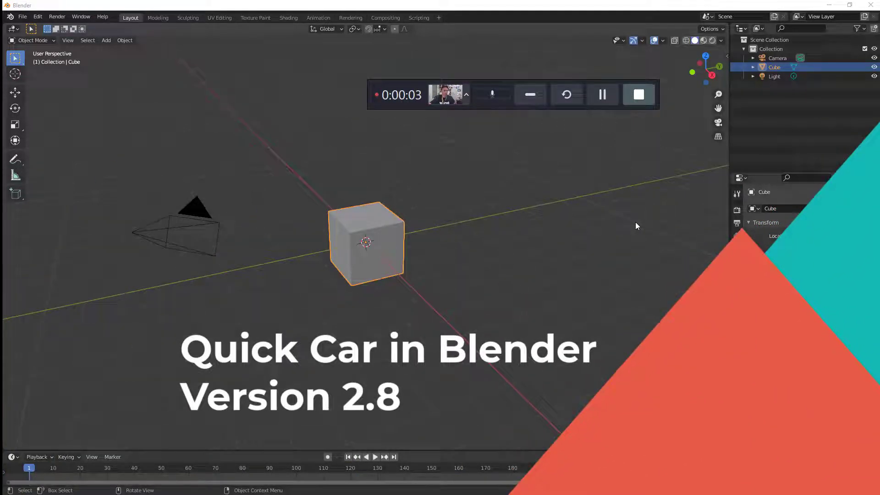
mouse_move(680, 97)
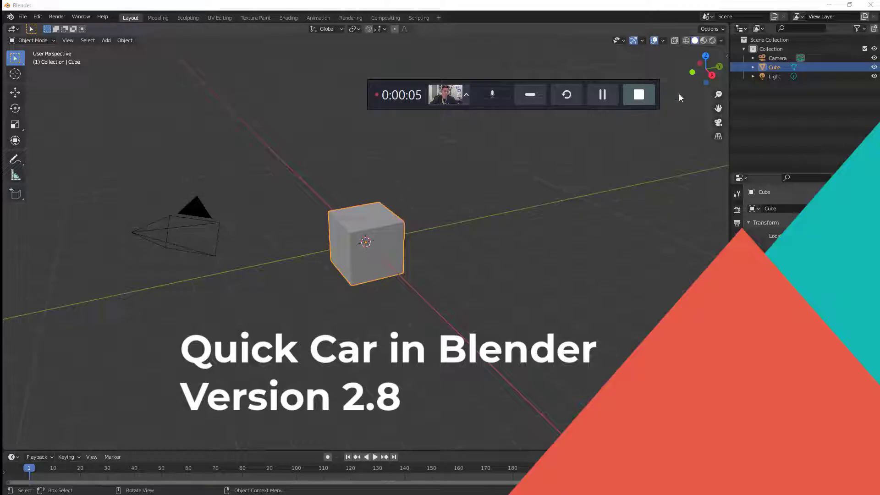
Switch to Front Orthographic view of the default cube via the navigation gizmo.
click(706, 69)
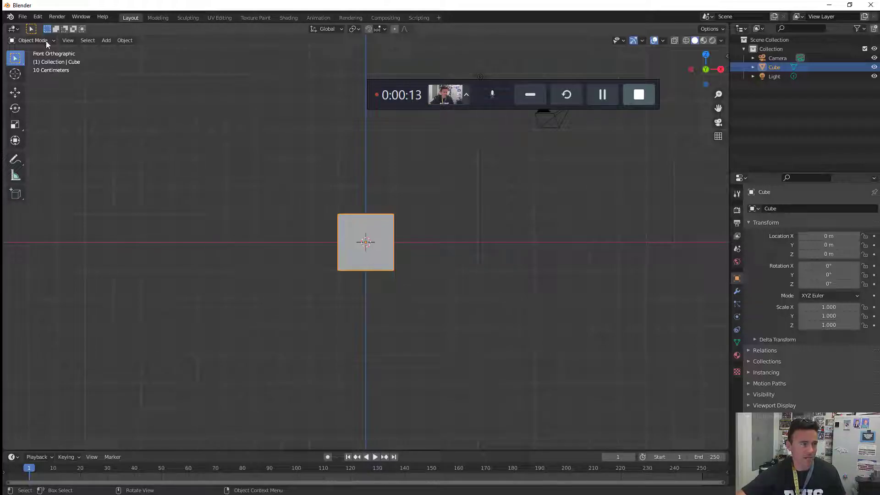
In Edit Mode, subdivide the cube and delete the right half's vertices.
key(Tab)
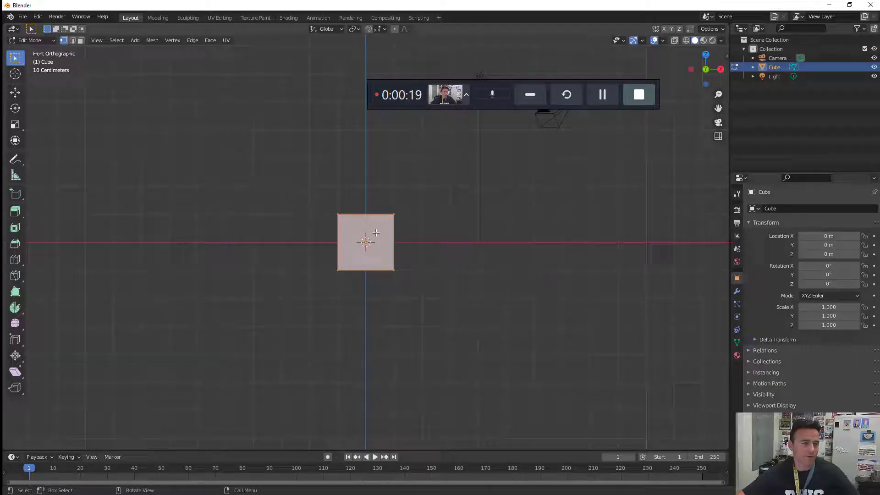
right_click(376, 233)
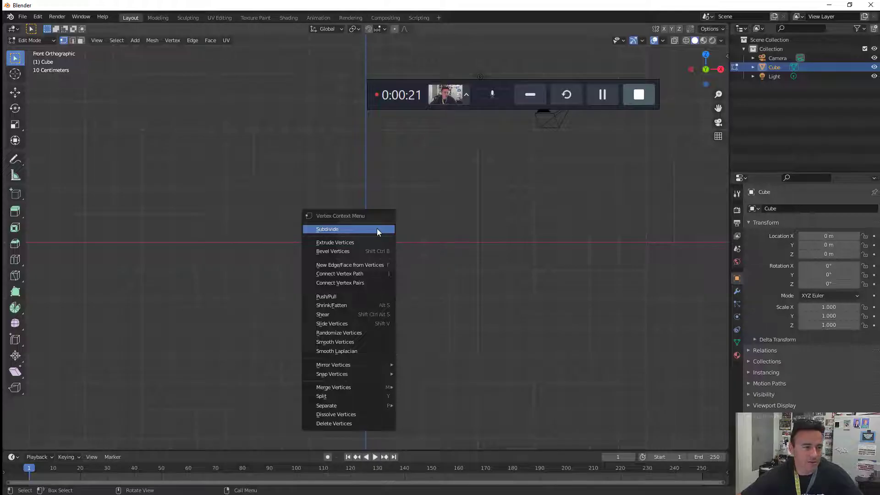
click(345, 229)
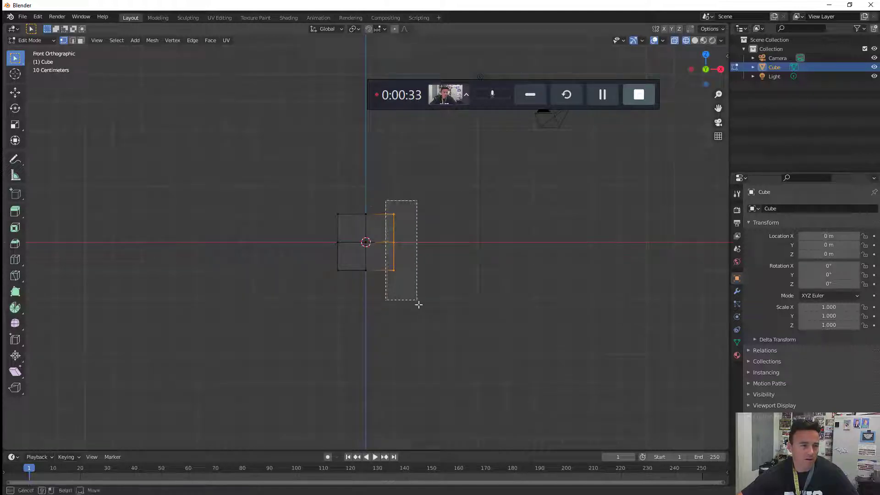
key(X)
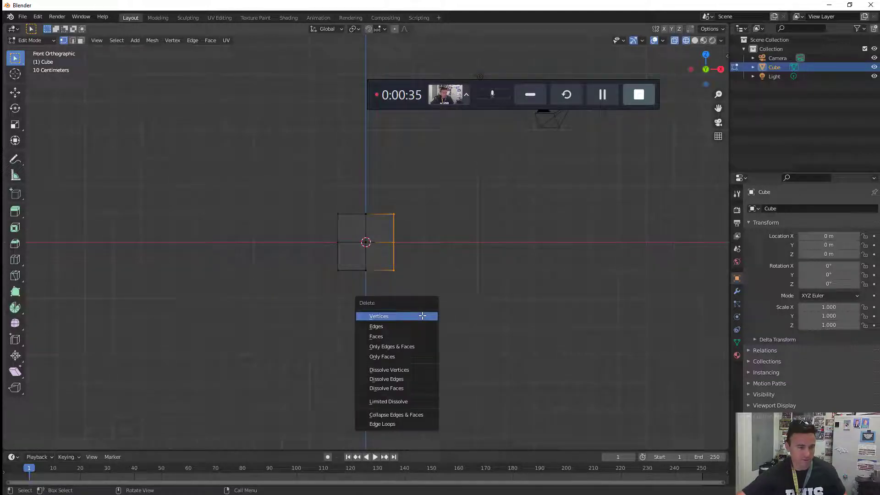
click(378, 315)
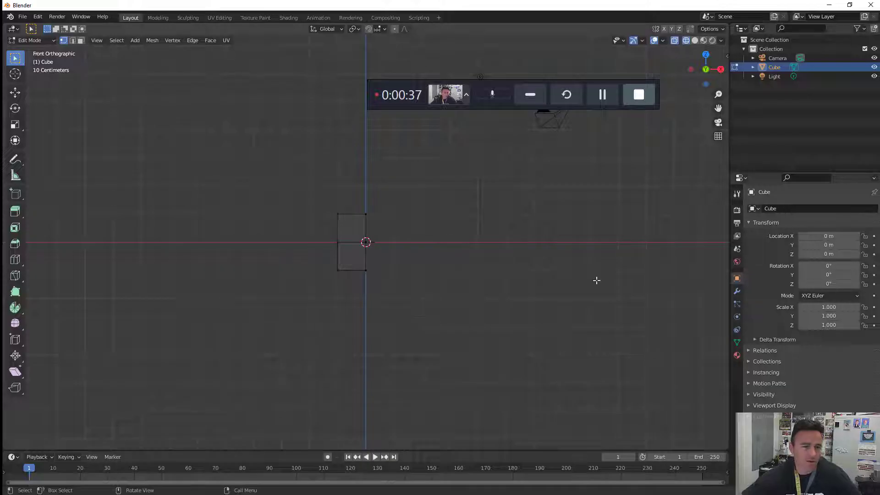
Add a Mirror modifier on X with Clipping enabled to restore the full cube.
click(737, 290)
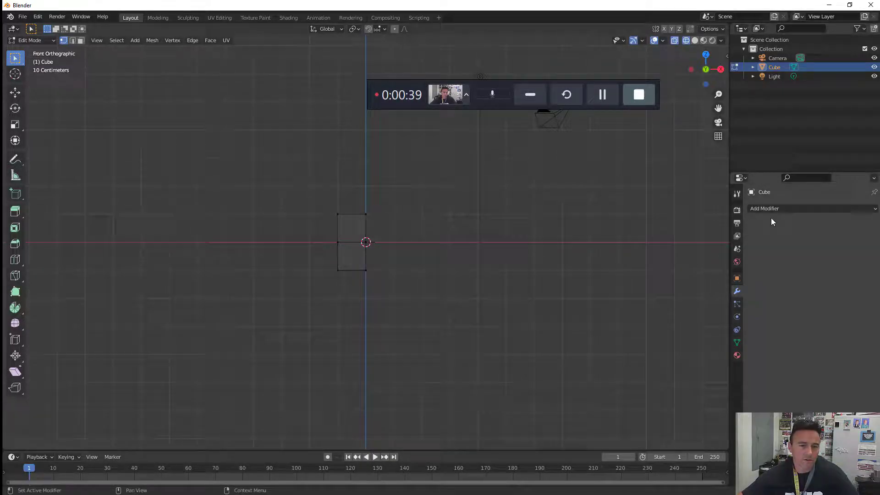
click(764, 209)
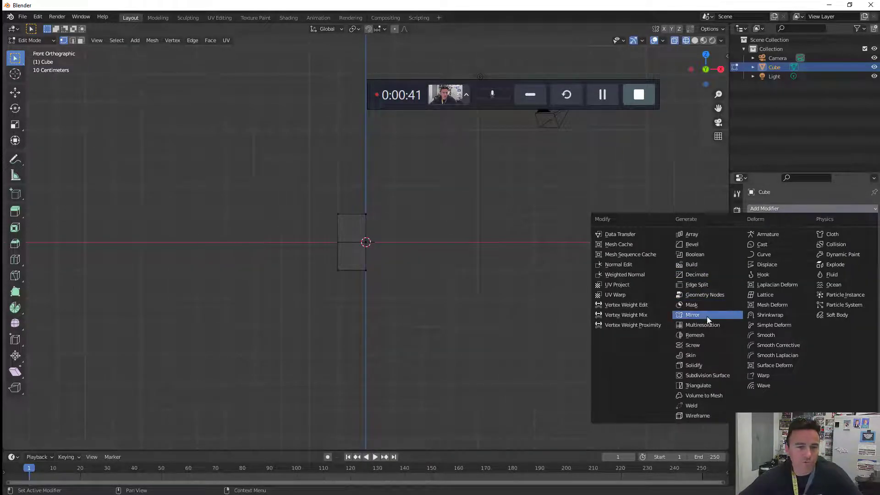
click(693, 315)
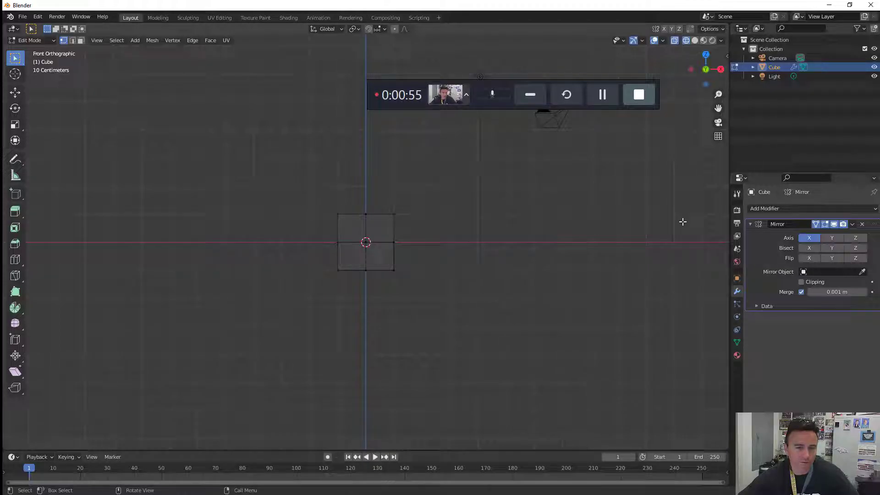
click(801, 282)
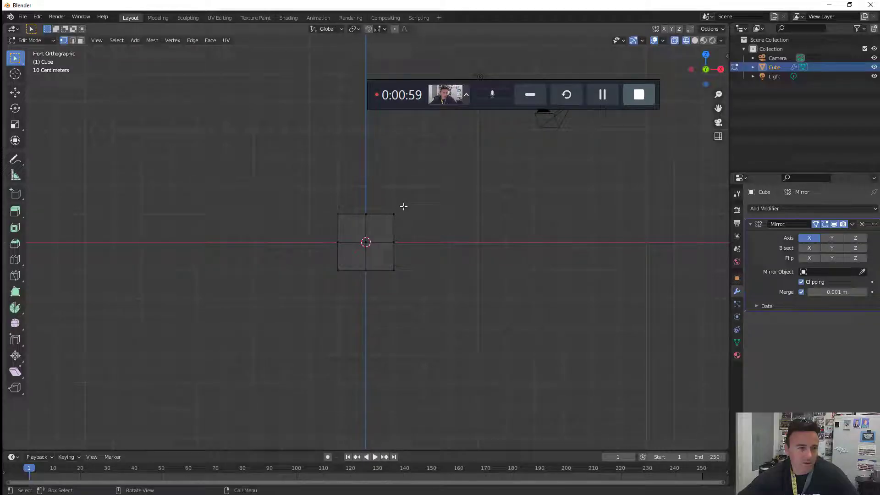
mouse_move(416, 227)
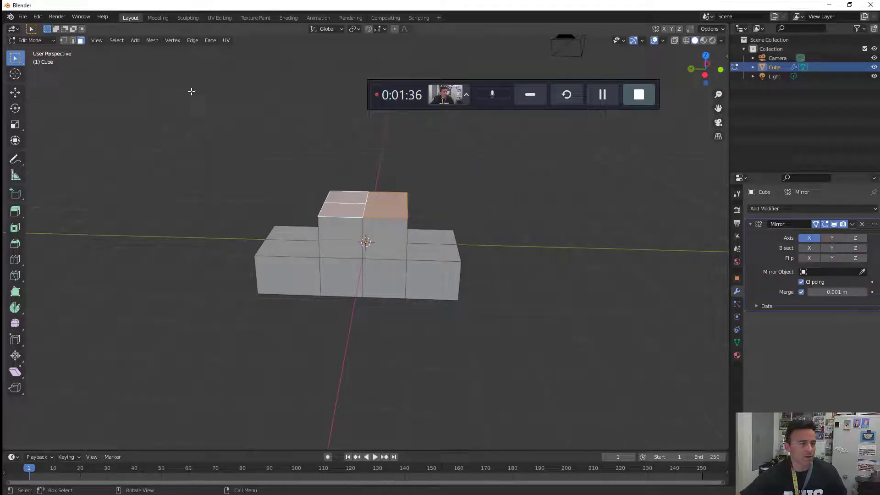
Raise the cabin's top face higher with the Move tool to form the raised cabin.
click(14, 91)
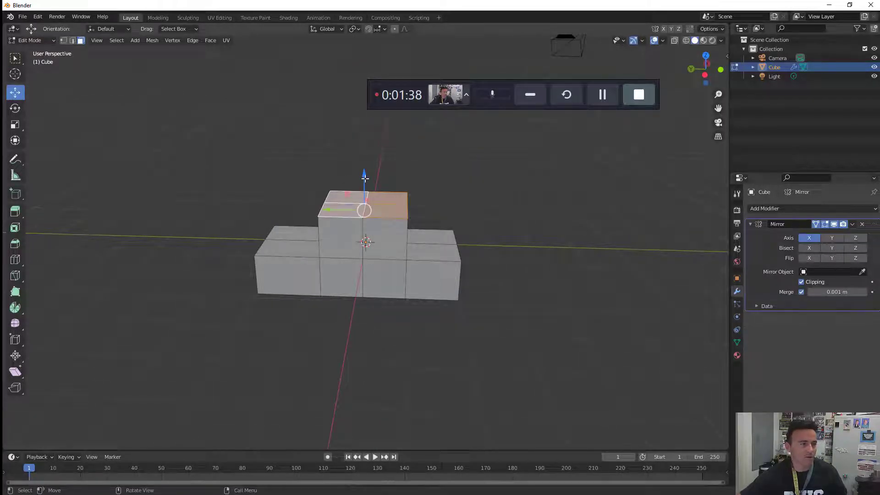
drag(364, 211, 364, 161)
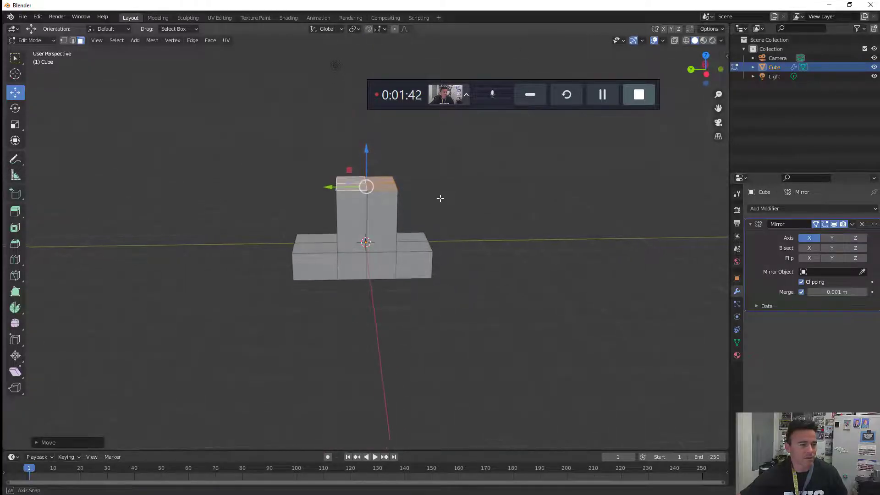
key(G)
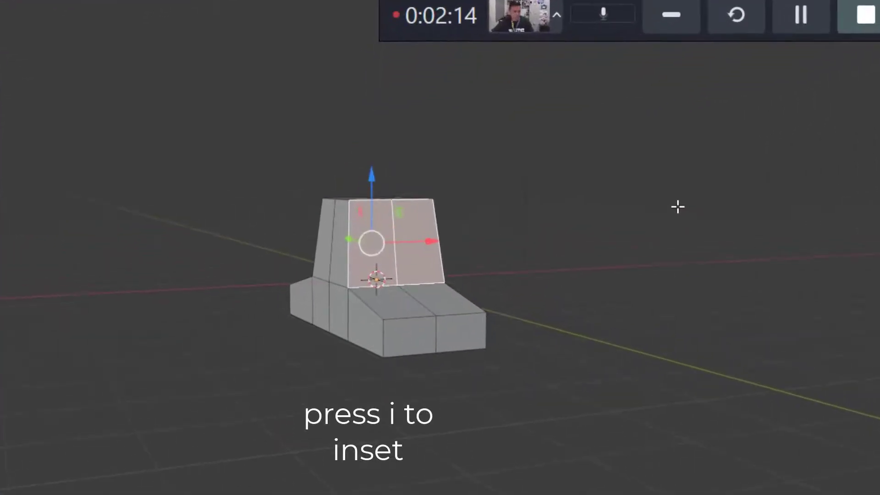
Inset the cabin's front face to outline a window.
key(i)
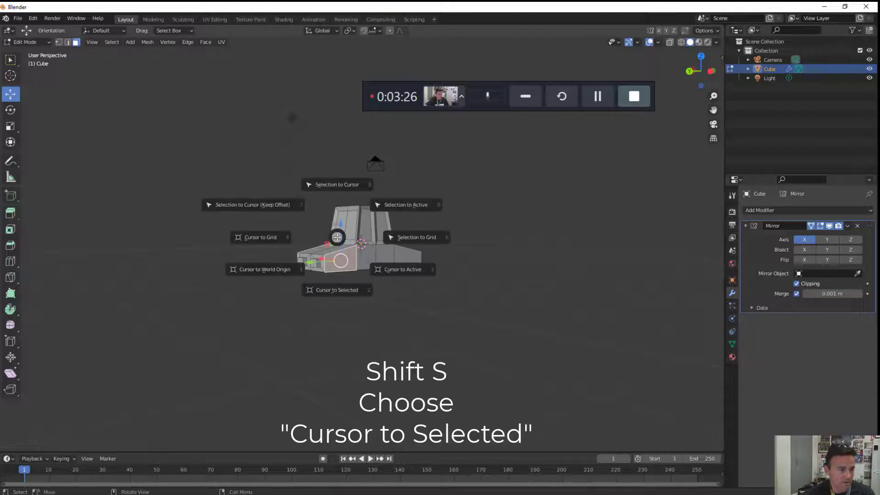
Snap the 3D cursor to the selected side face where the wheel will go.
click(337, 289)
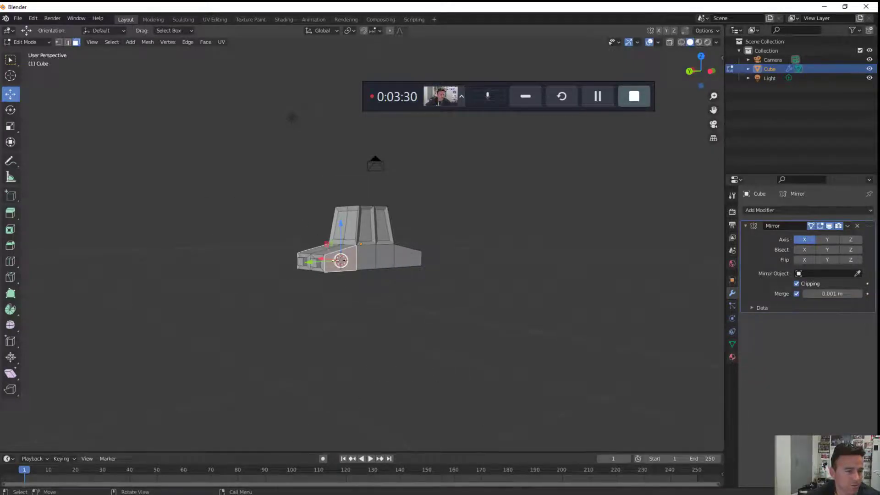
click(131, 42)
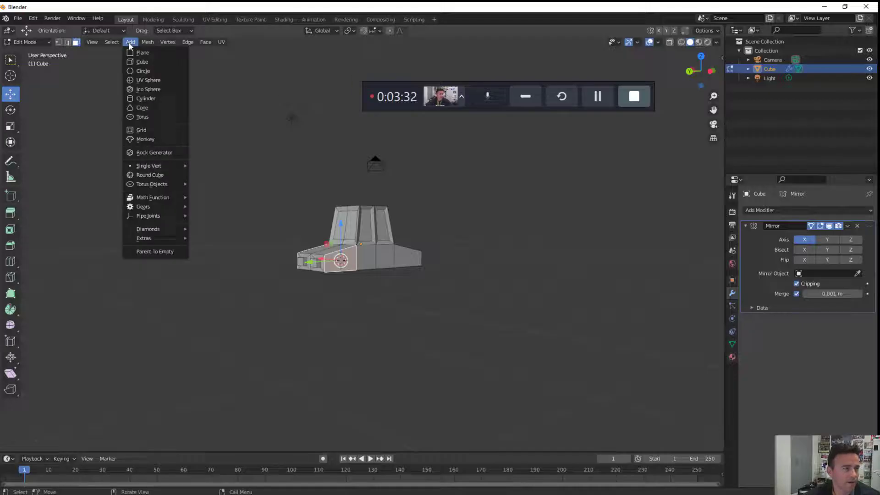
mouse_move(152, 100)
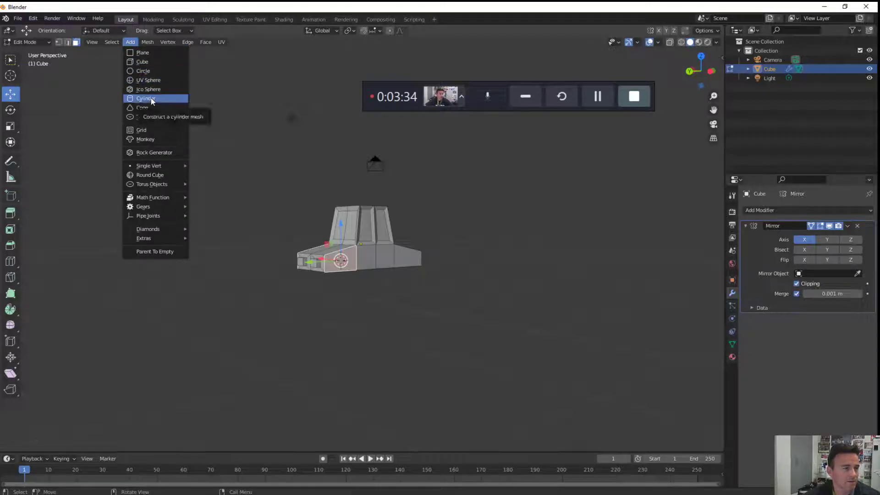
Add a cylinder at the cursor, rotate and scale it down into a front wheel below the hood.
click(146, 98)
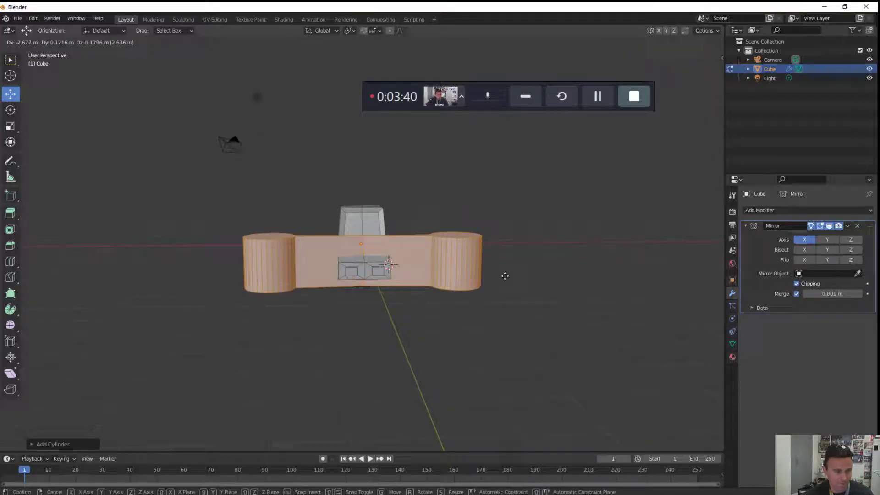
key(Tab)
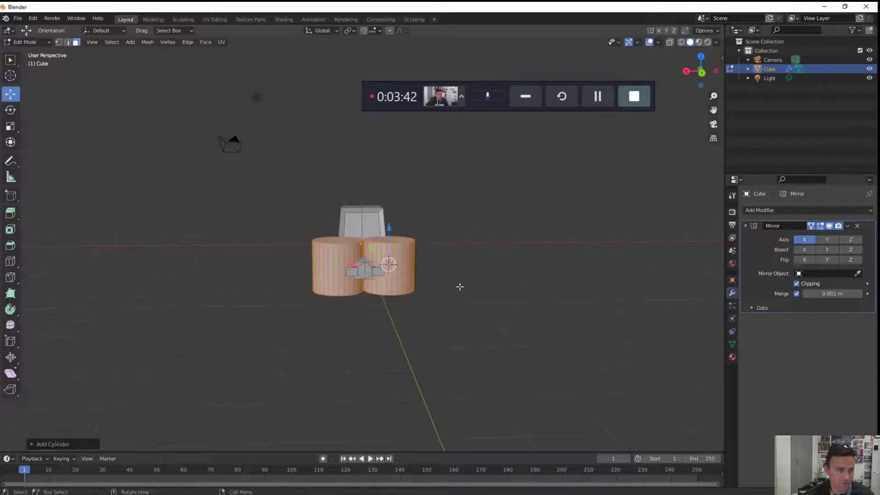
click(796, 284)
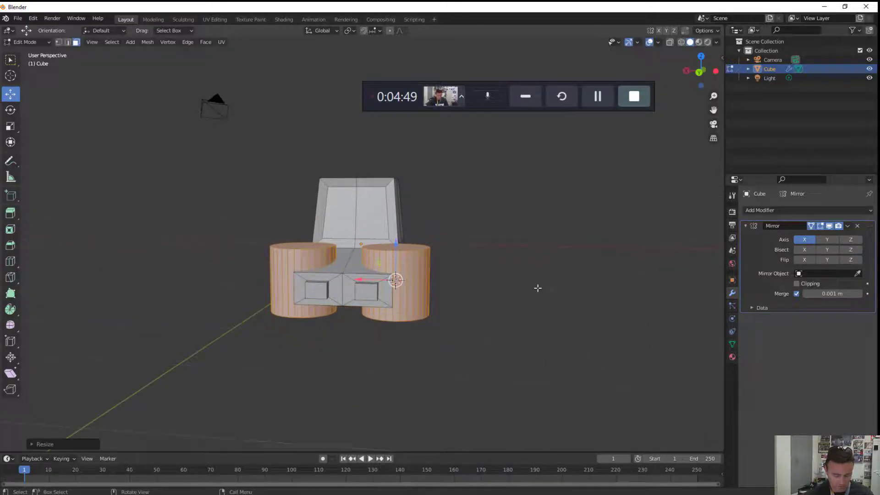
key(r)
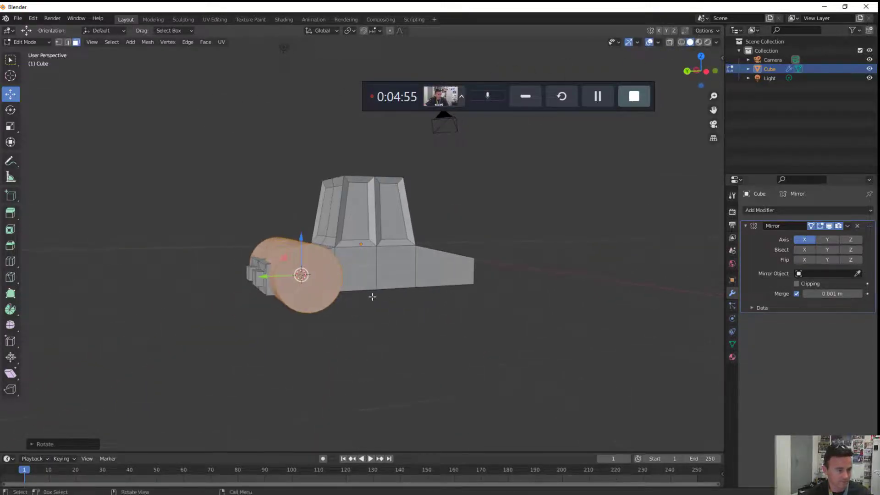
key(s)
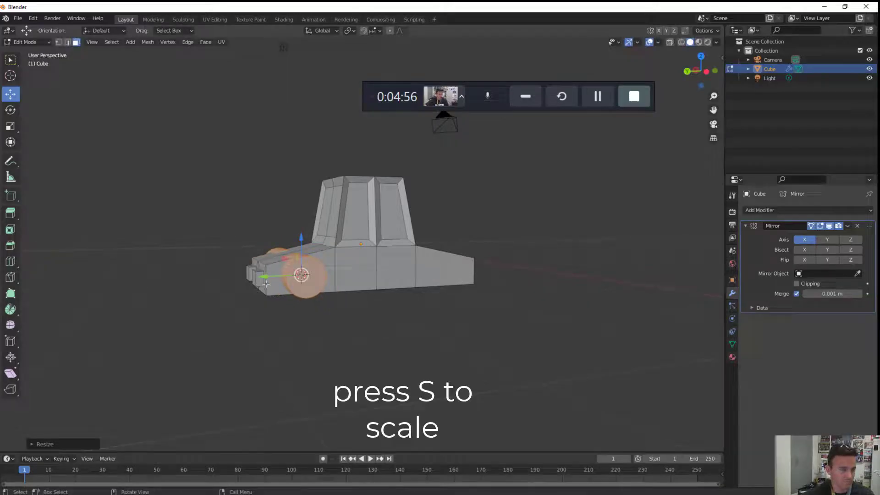
key(g)
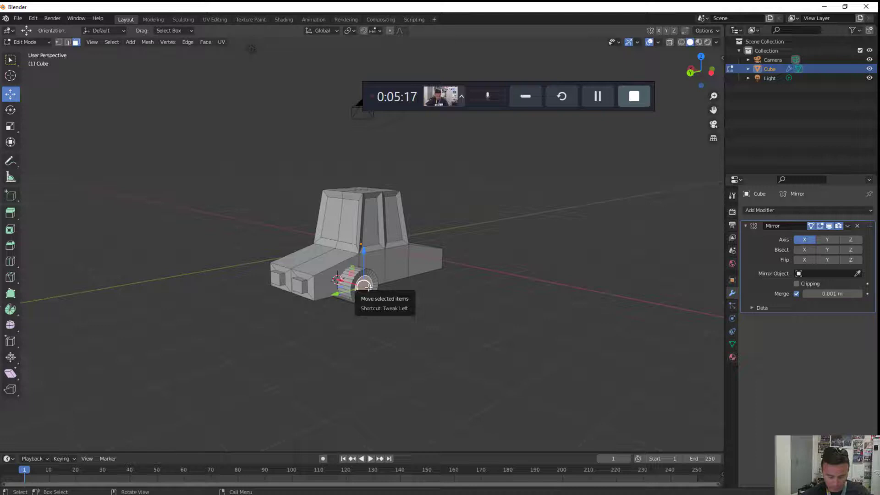
Scale the wheel from front and side views, then orbit to check both mirrored wheels.
key(l)
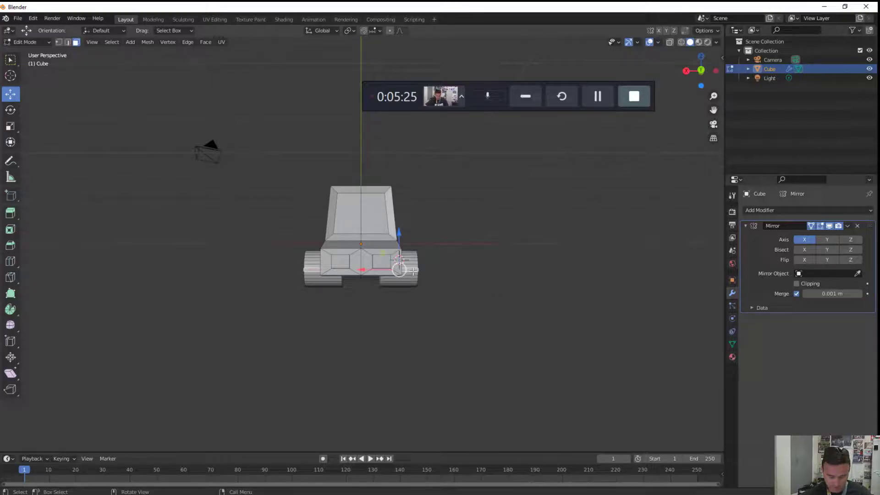
key(s)
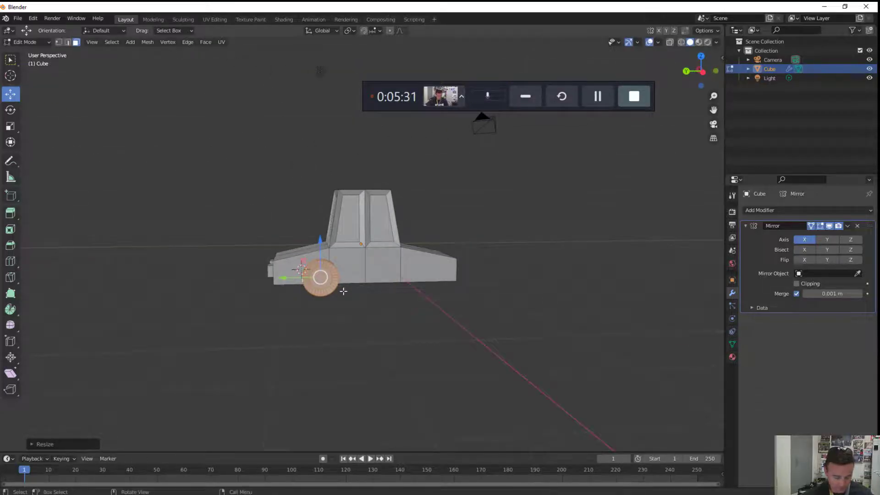
drag(320, 275, 326, 278)
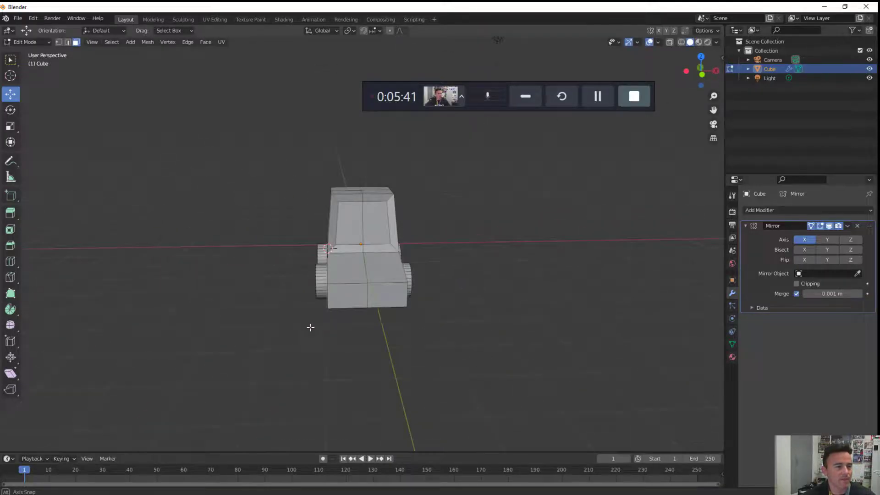
drag(311, 328, 537, 291)
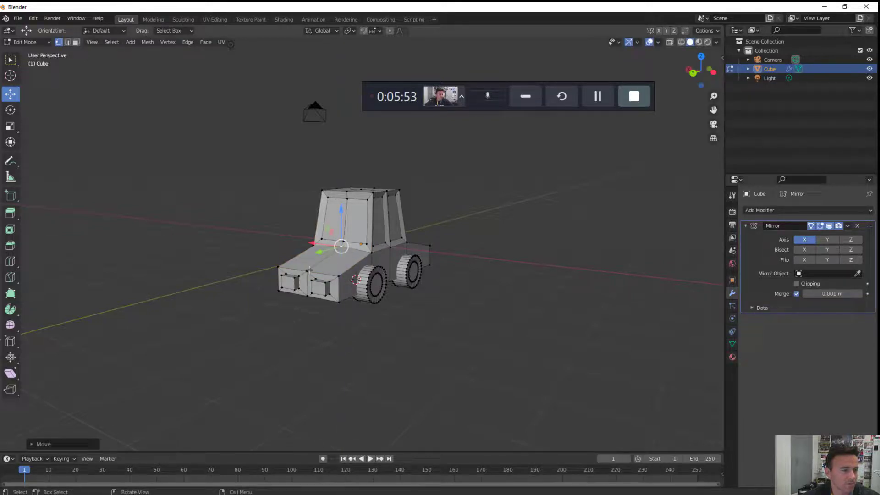
Move the duplicated wheel to the rear so it sits under the body.
key(g)
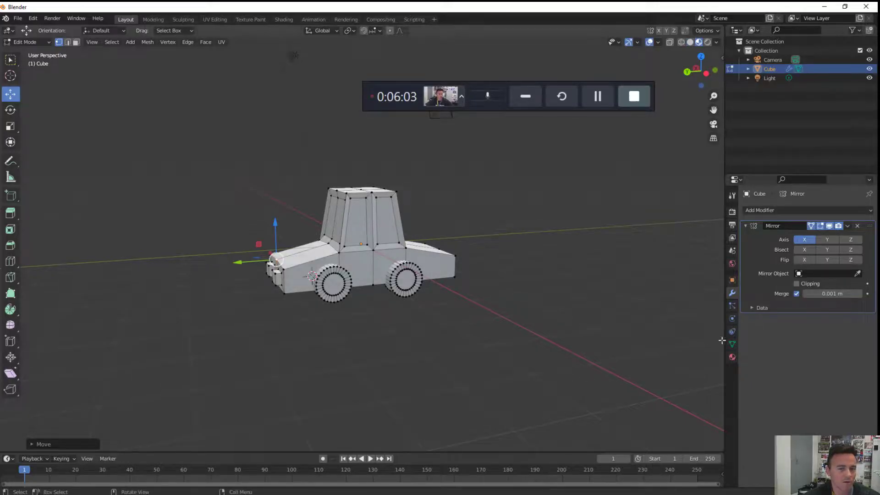
Add a new material slot and start changing the body material's base colour.
click(732, 357)
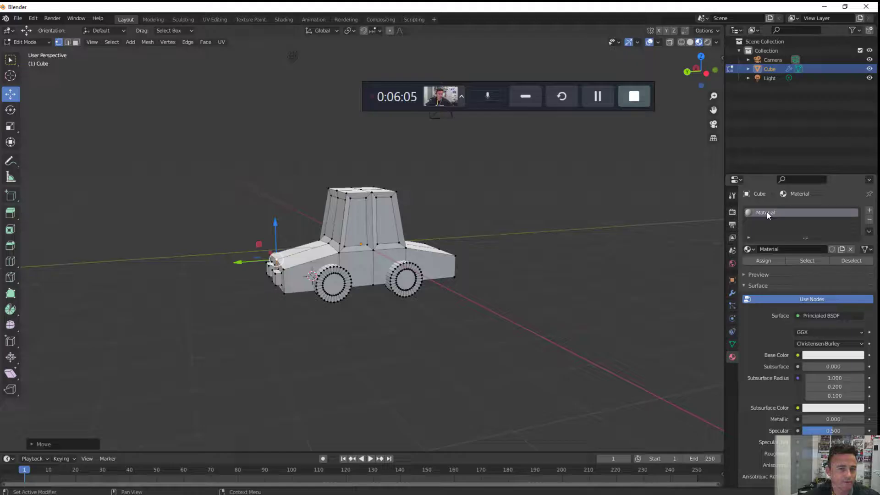
click(868, 211)
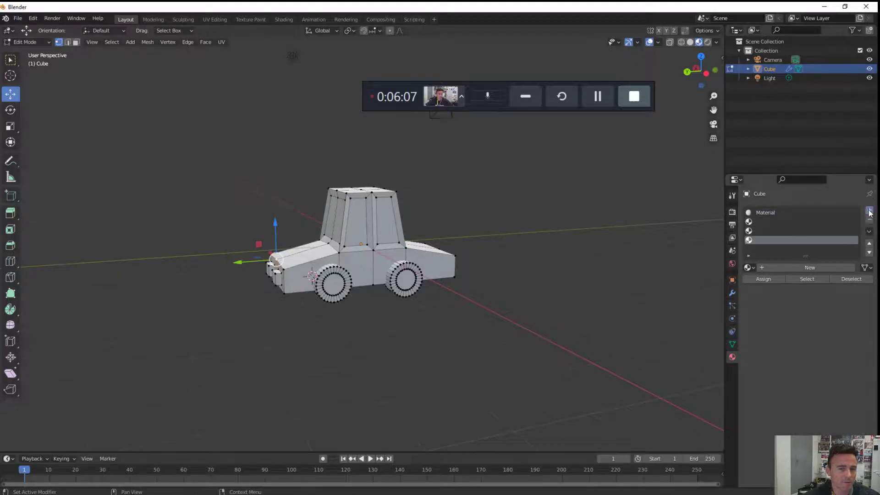
click(809, 267)
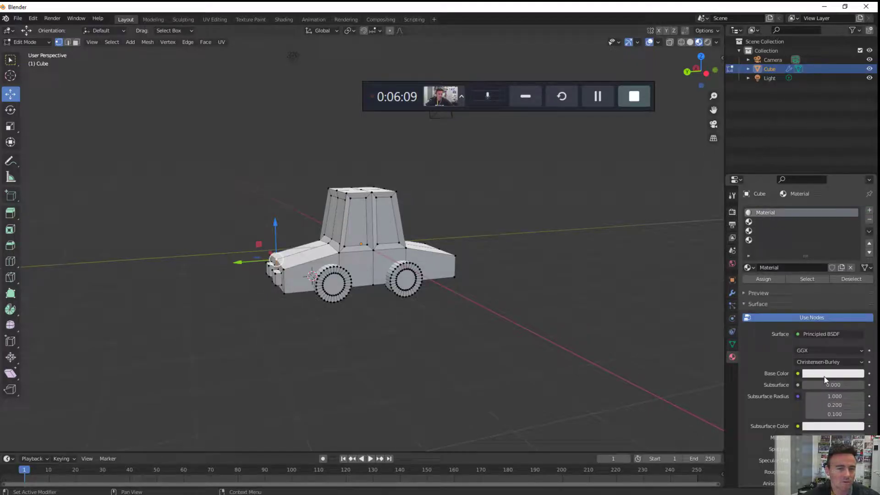
click(834, 374)
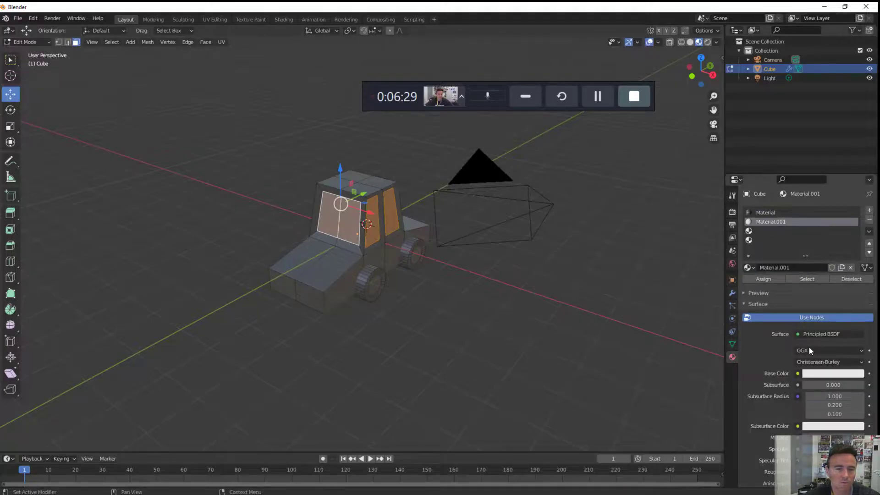
Assign the blue material to the window faces and give the third material a gray shade.
click(833, 373)
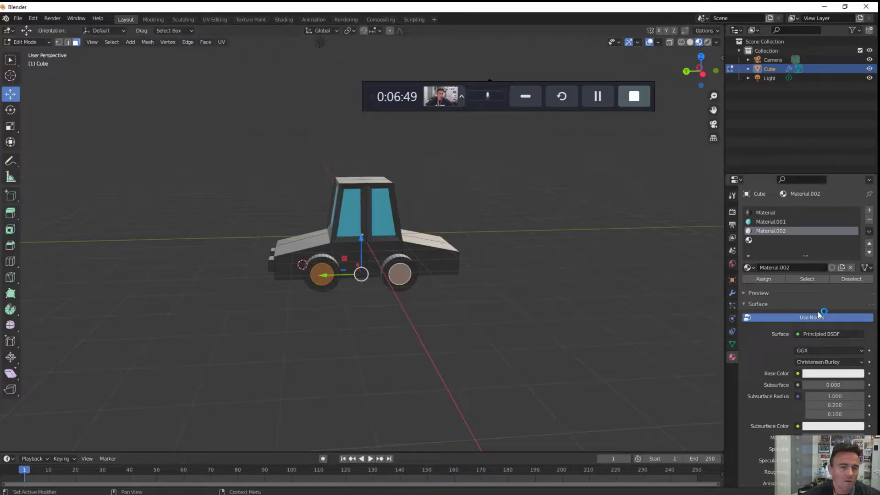
click(832, 374)
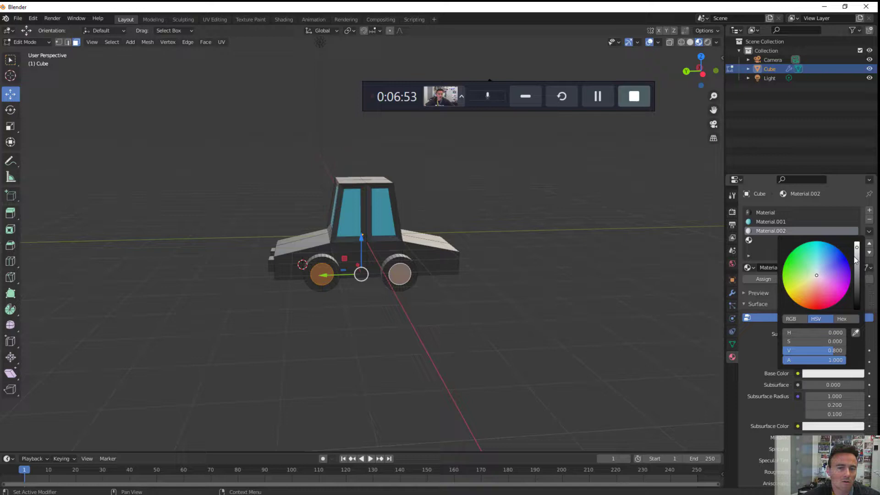
drag(855, 258, 855, 286)
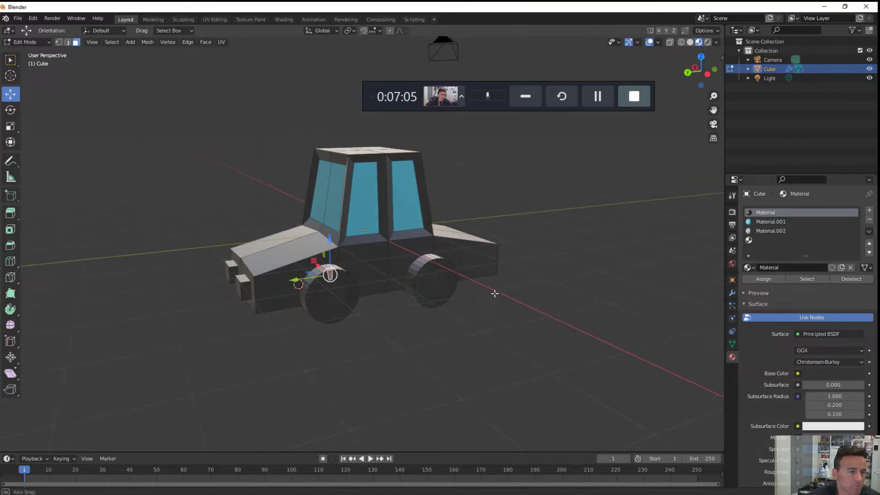
Create a fourth material with a bright yellow Base Color for the two front headlights.
drag(494, 293, 393, 289)
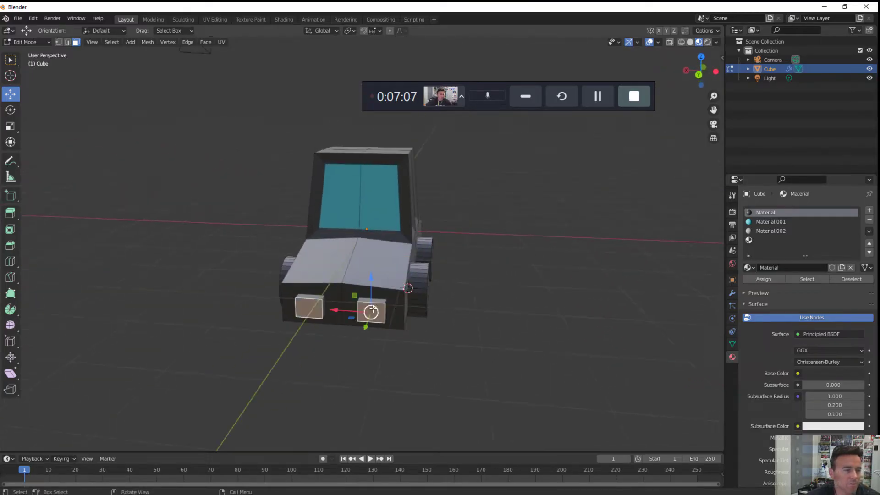
click(770, 221)
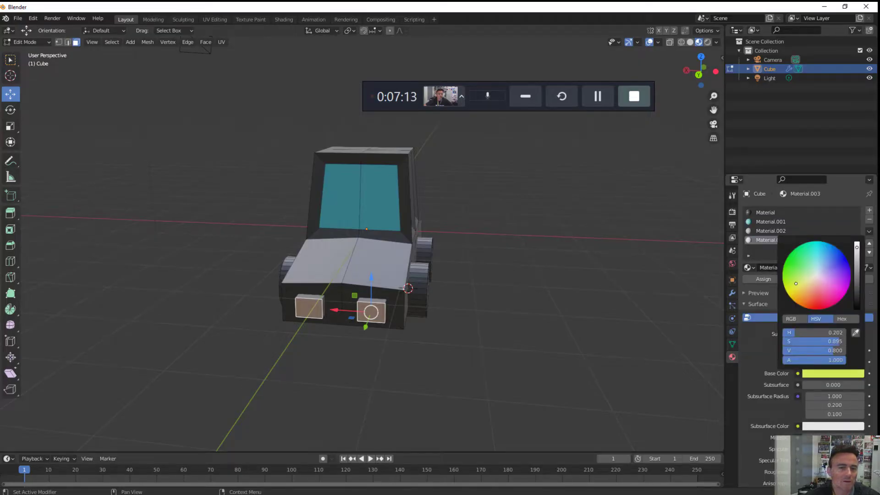
drag(796, 283, 798, 291)
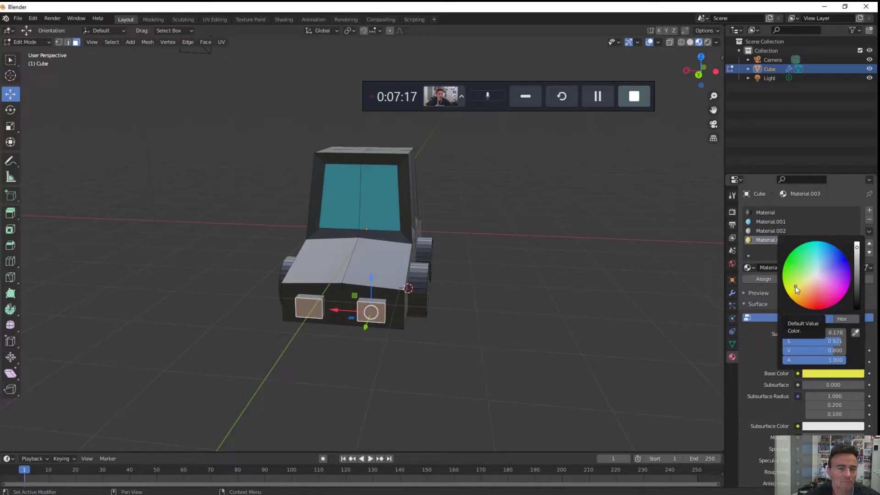
click(572, 301)
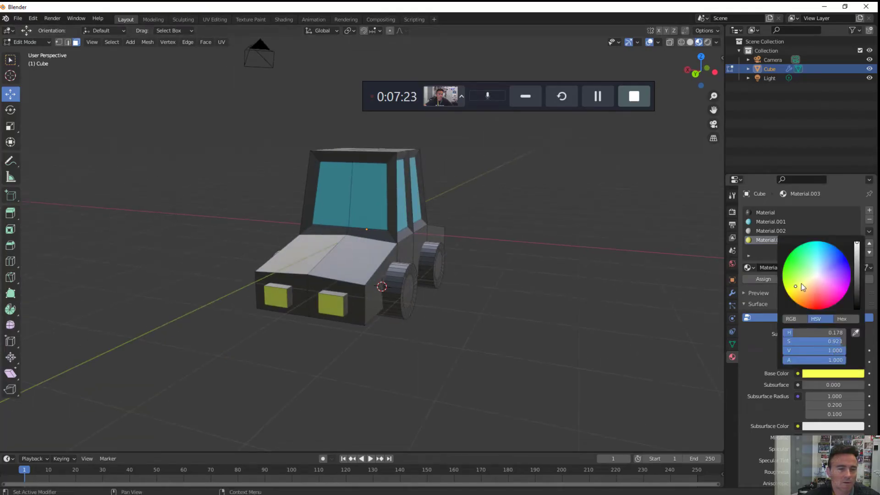
drag(796, 286, 790, 286)
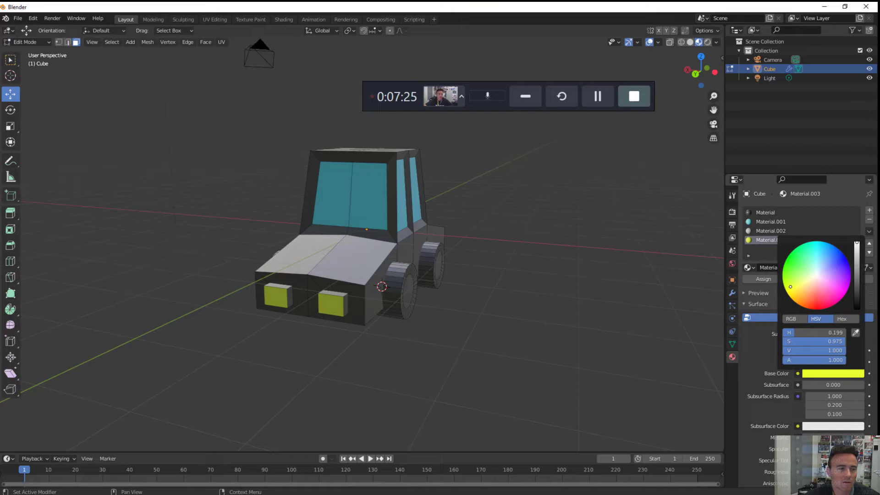